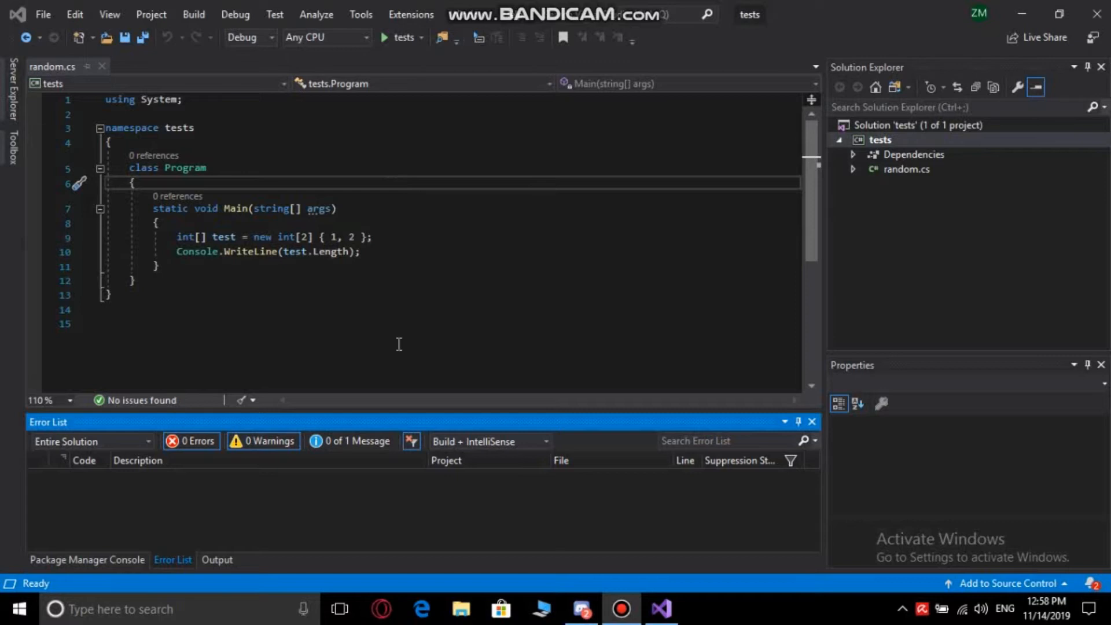
{"action": "mouse_move", "coordinate": [10, 8]}
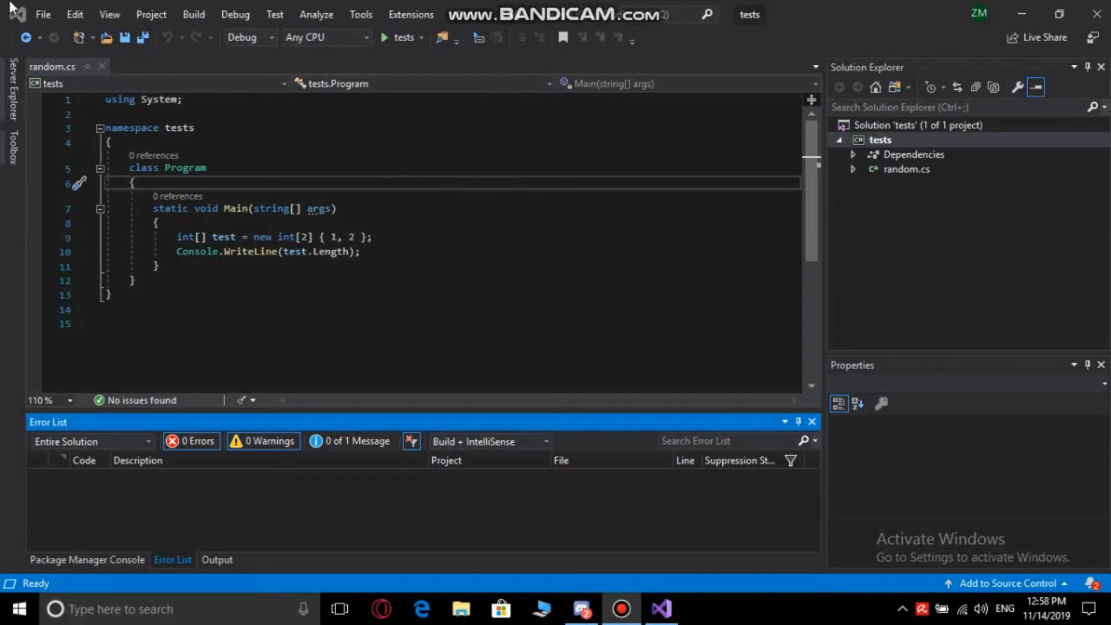
{"action": "mouse_move", "coordinate": [297, 5]}
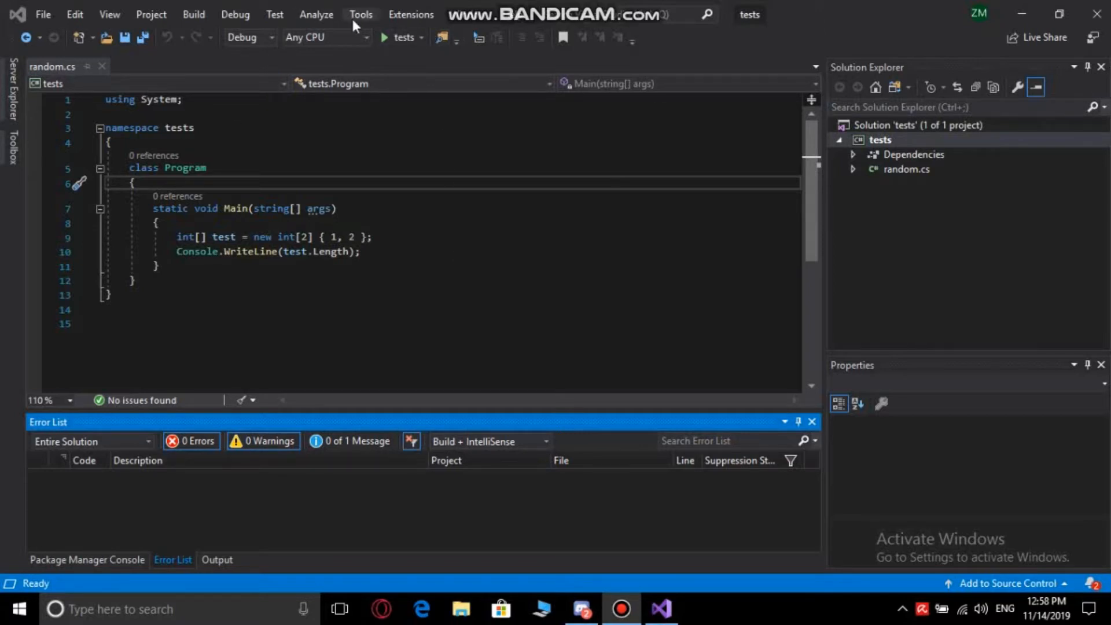
Bring up Manage NuGet Packages for Solution from the Tools menu
{"action": "left_click", "coordinate": [360, 14]}
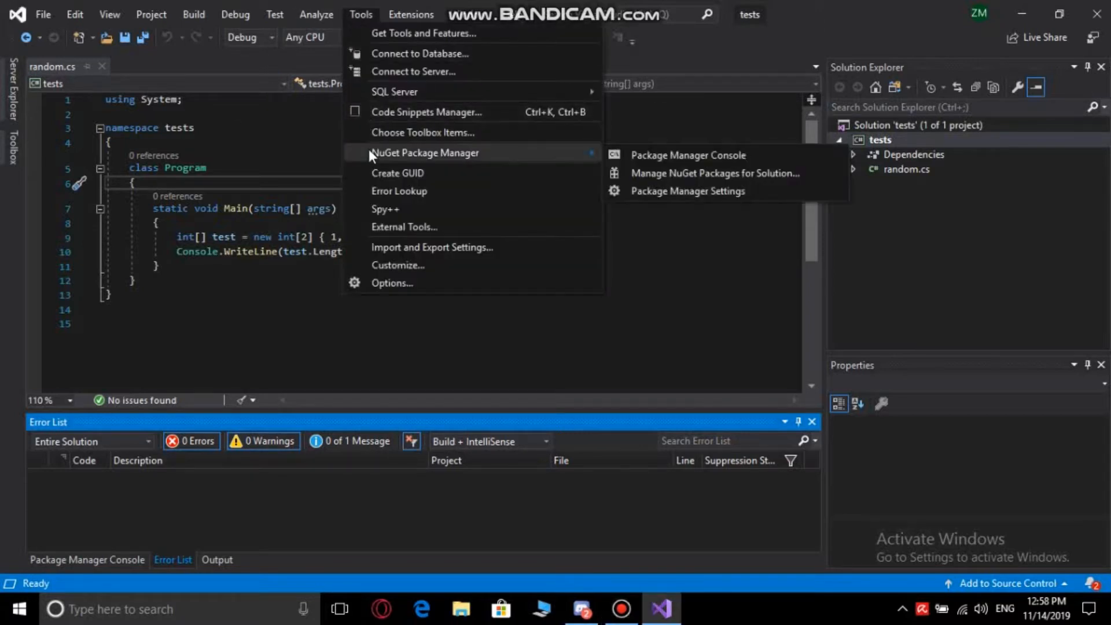
{"action": "mouse_move", "coordinate": [467, 167]}
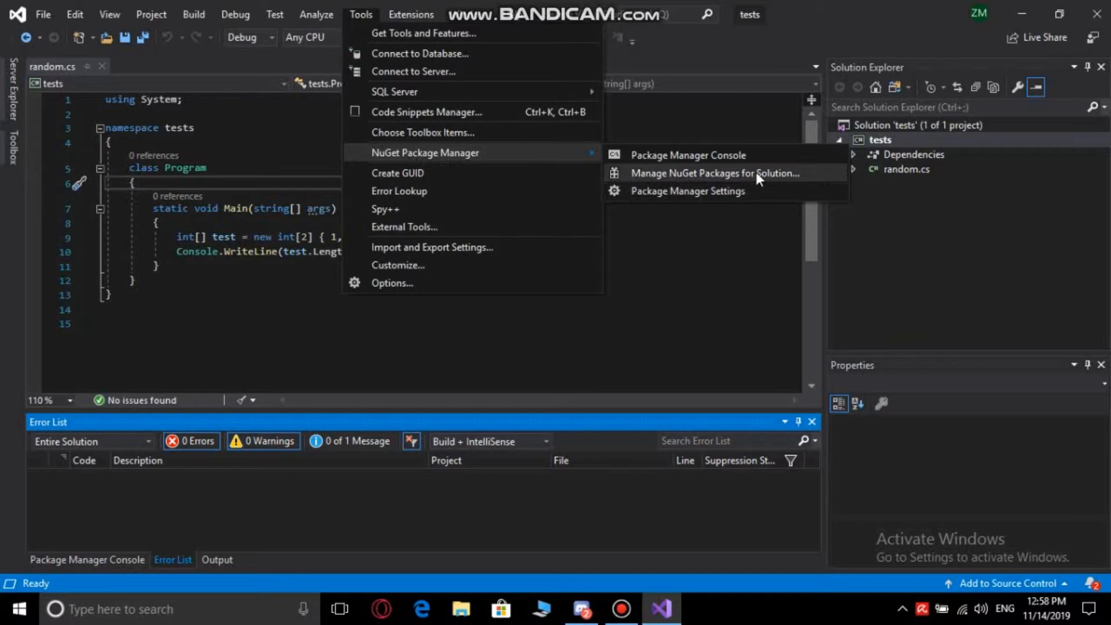
{"action": "left_click", "coordinate": [717, 172]}
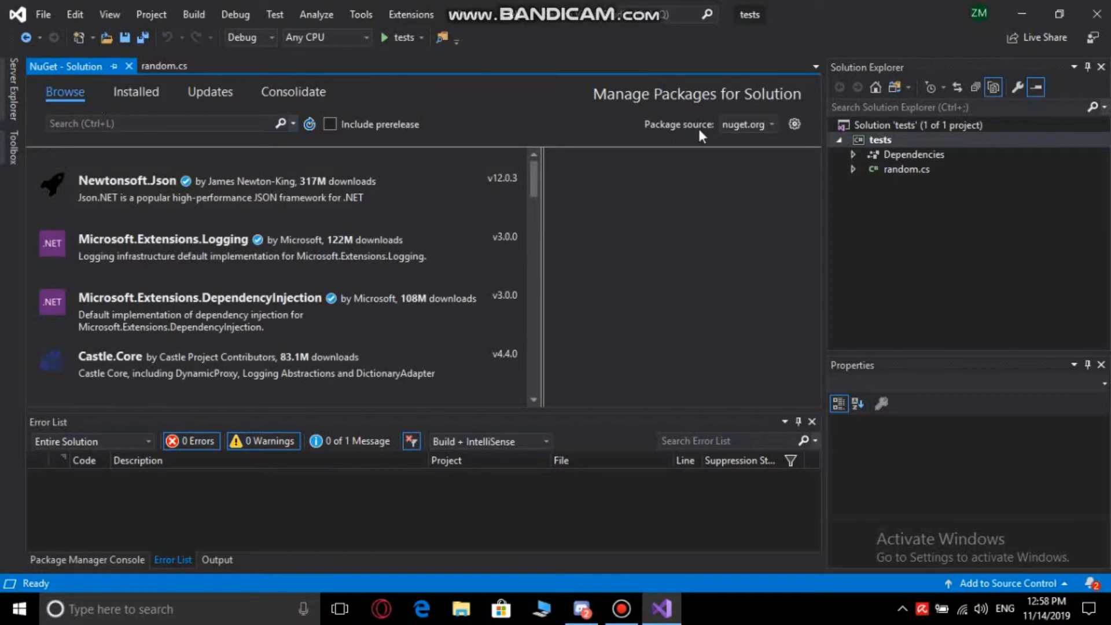
Search Browse for 'discord' and select the Discord.Net result to show its details
{"action": "left_click", "coordinate": [770, 124]}
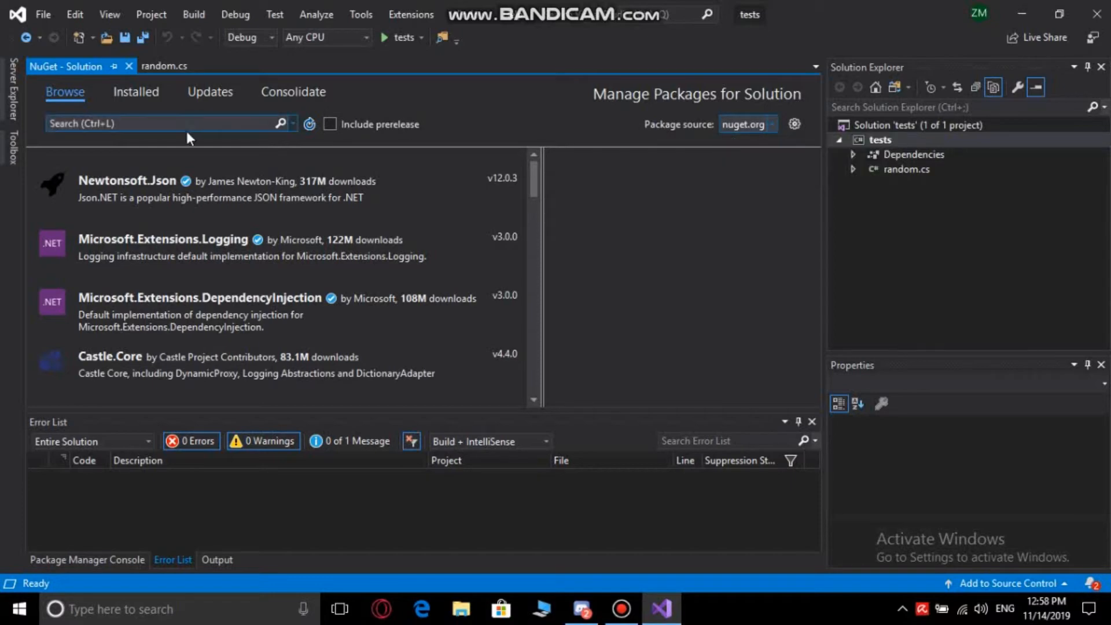
{"action": "left_click", "coordinate": [163, 123]}
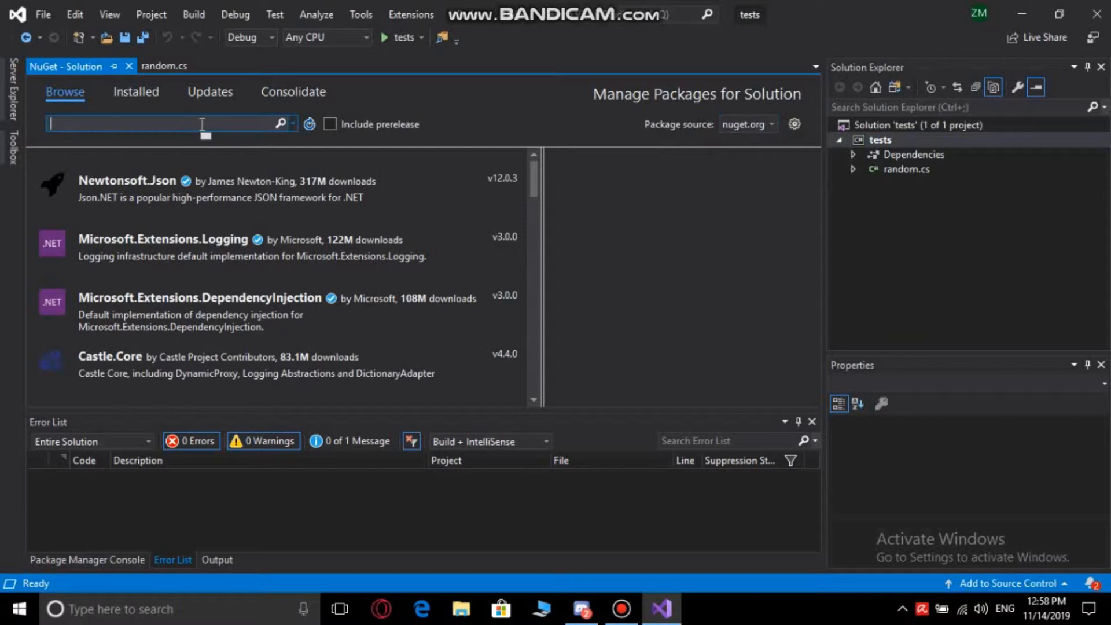
{"action": "type", "text": "discord"}
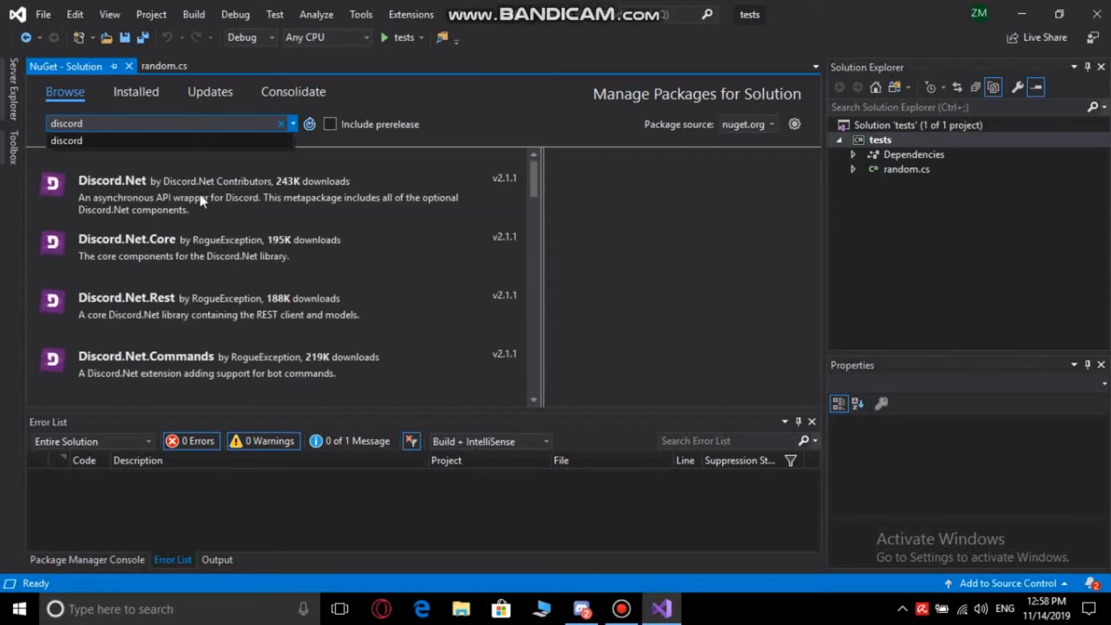
{"action": "mouse_move", "coordinate": [249, 205]}
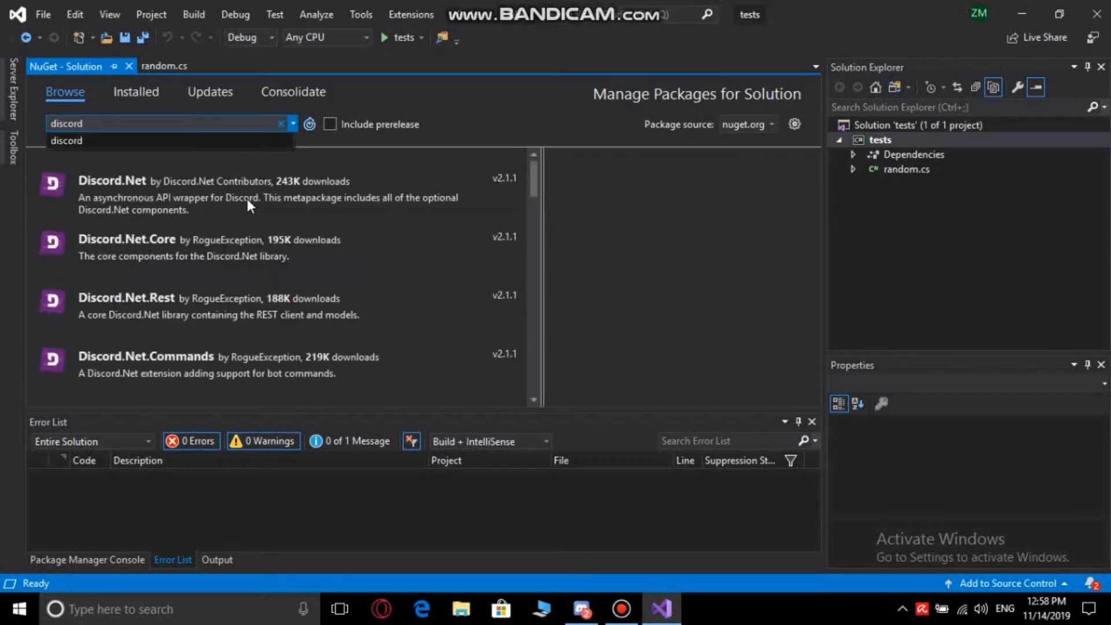
{"action": "left_click", "coordinate": [111, 180]}
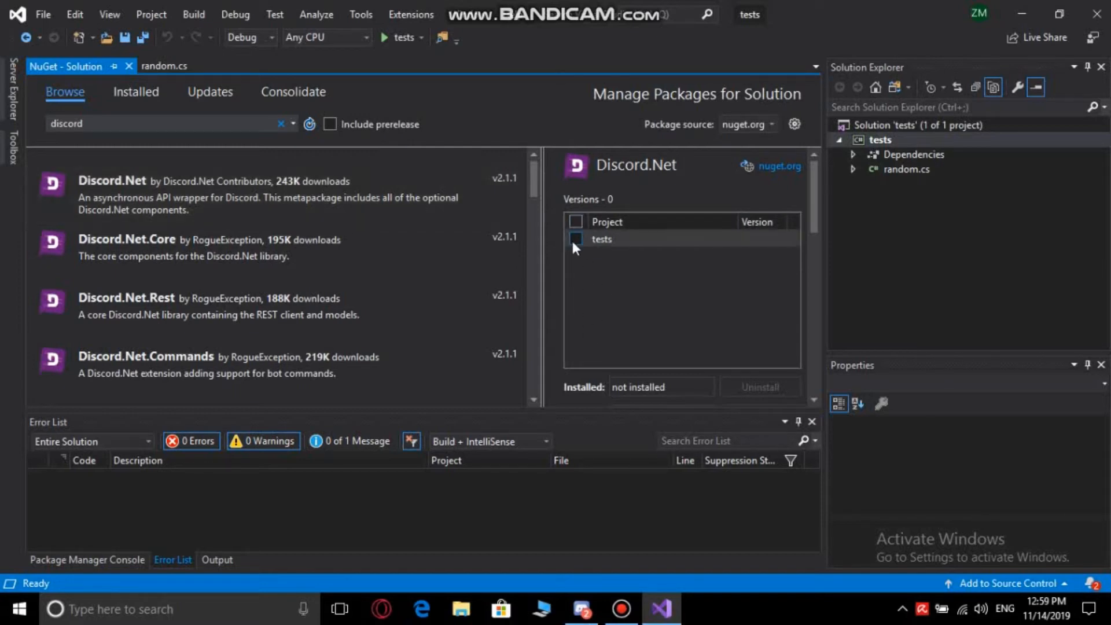
Target the tests project and start installing Discord.Net into it
{"action": "left_click", "coordinate": [575, 238]}
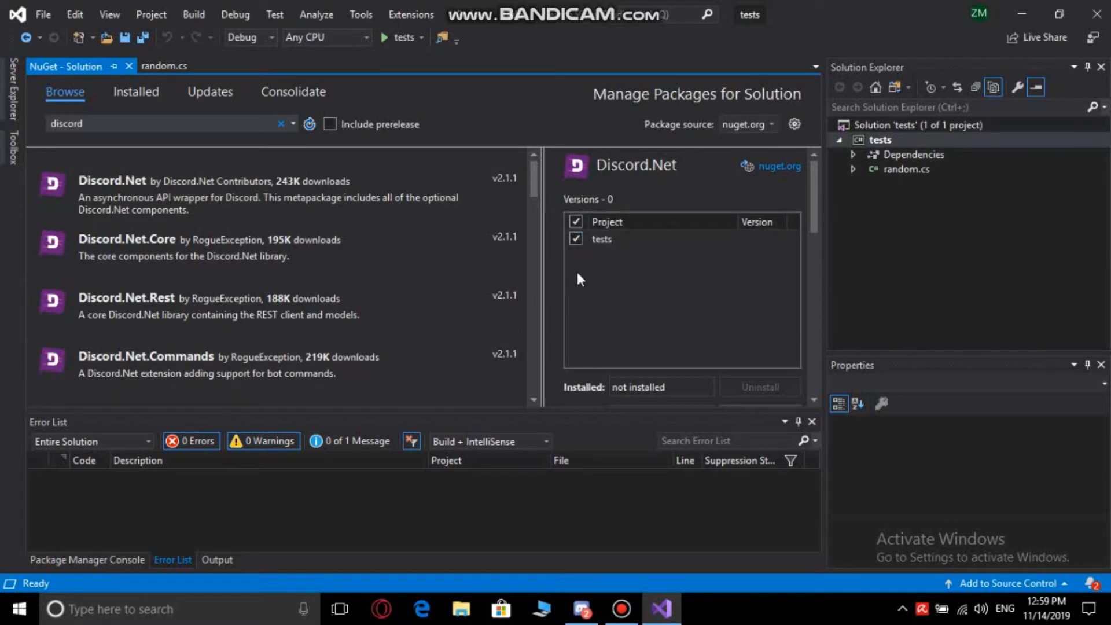
{"action": "left_click", "coordinate": [575, 238]}
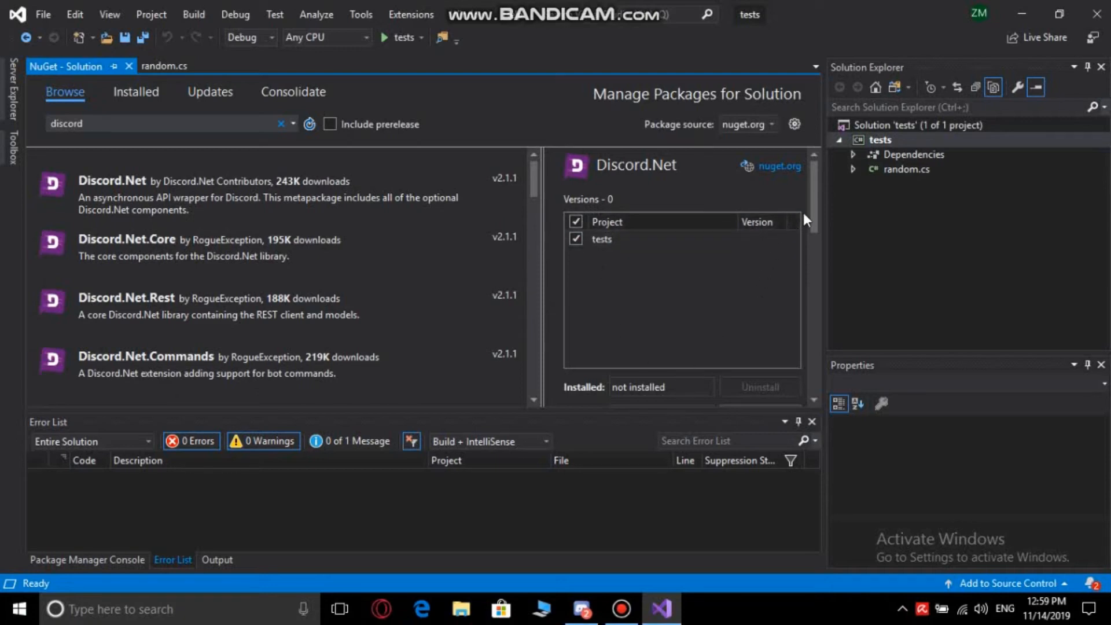
{"action": "left_click", "coordinate": [759, 301]}
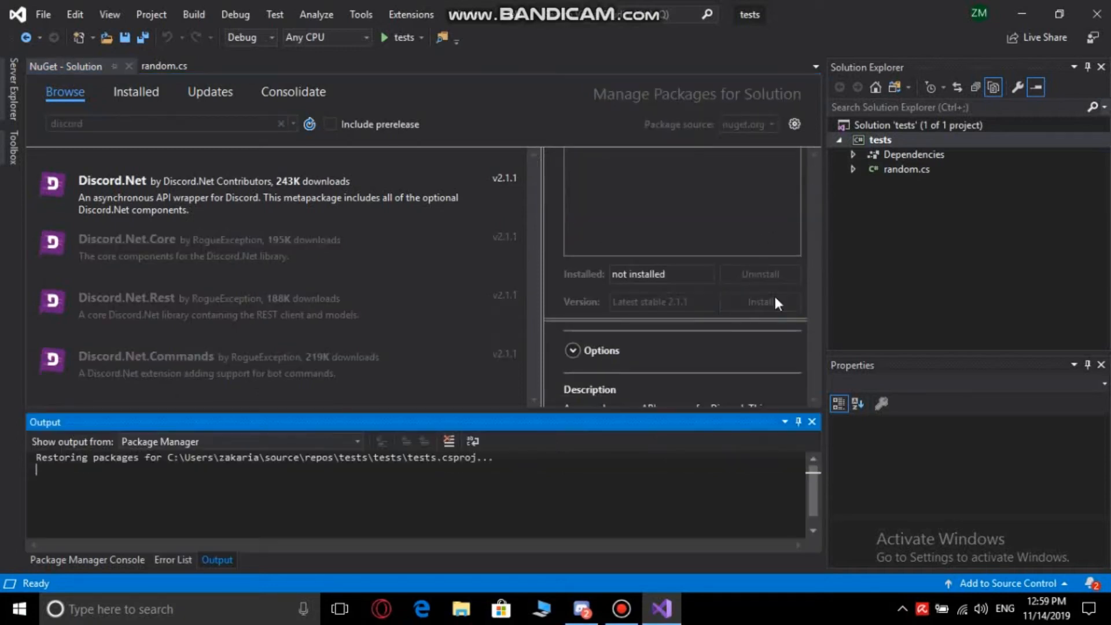
{"action": "left_click", "coordinate": [759, 300]}
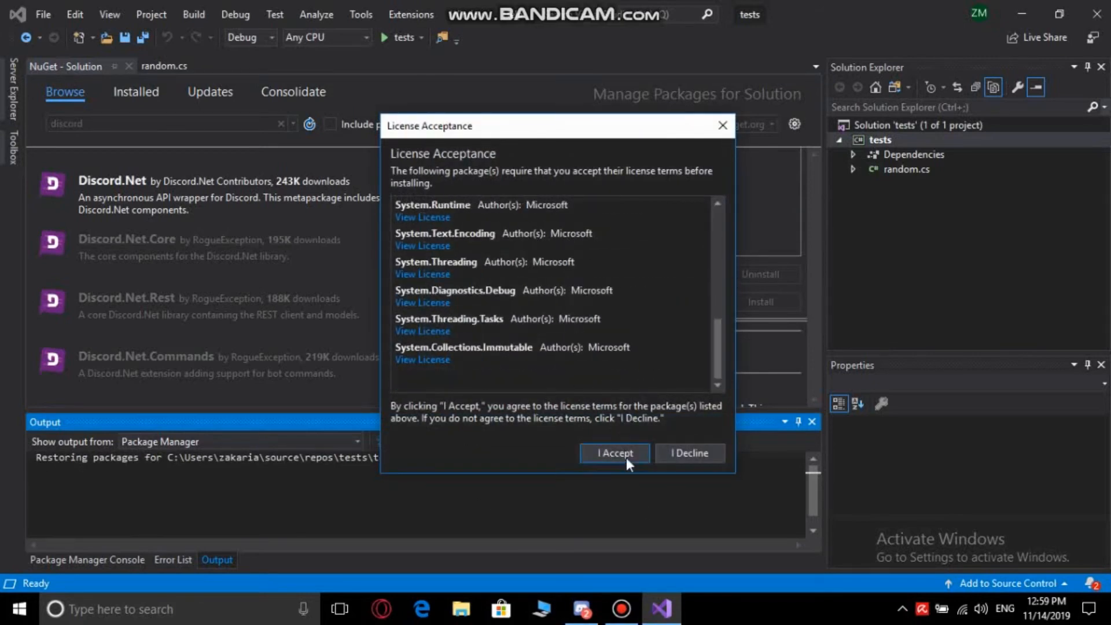
Accept the dependency licenses, verify Discord.Net 2.1.1 under Installed, and return to random.cs
{"action": "left_click", "coordinate": [613, 452]}
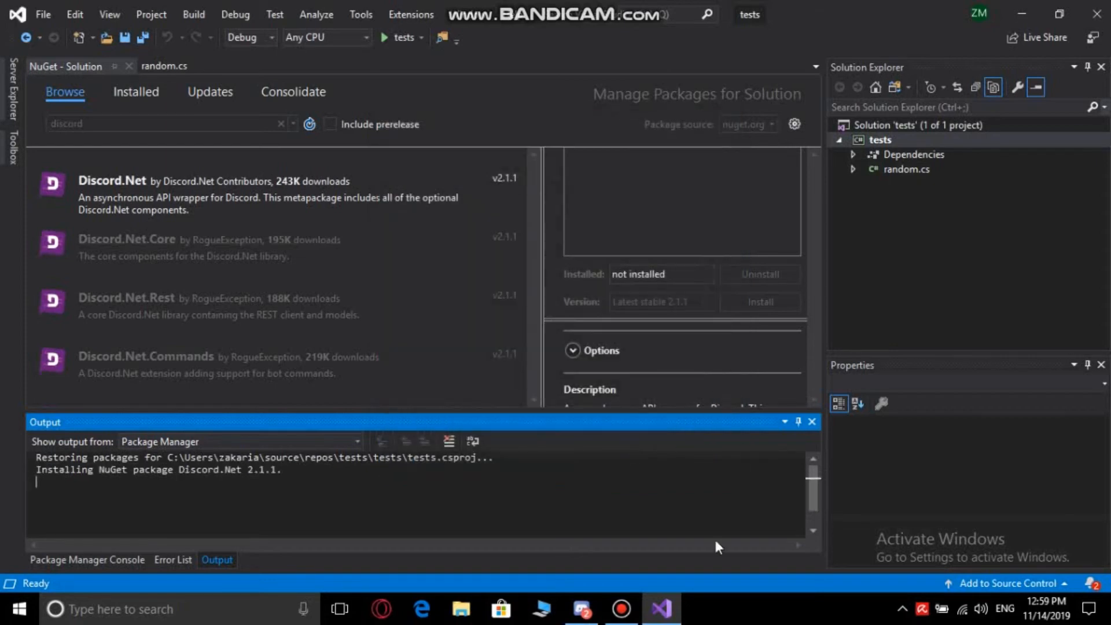
{"action": "mouse_move", "coordinate": [721, 616]}
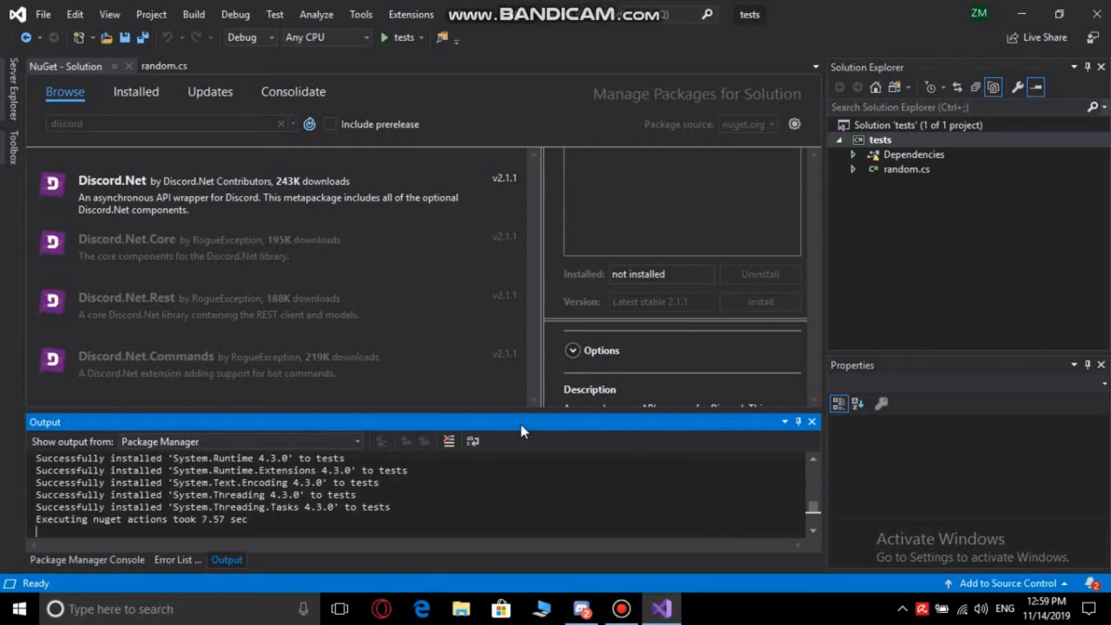
{"action": "left_click", "coordinate": [176, 558]}
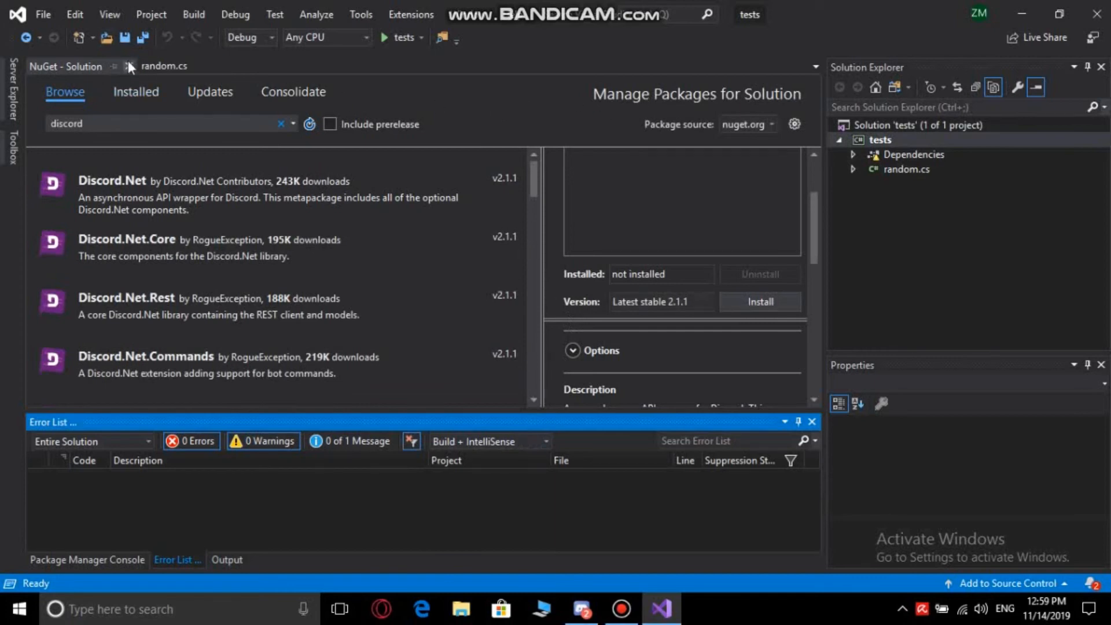
{"action": "left_click", "coordinate": [136, 91]}
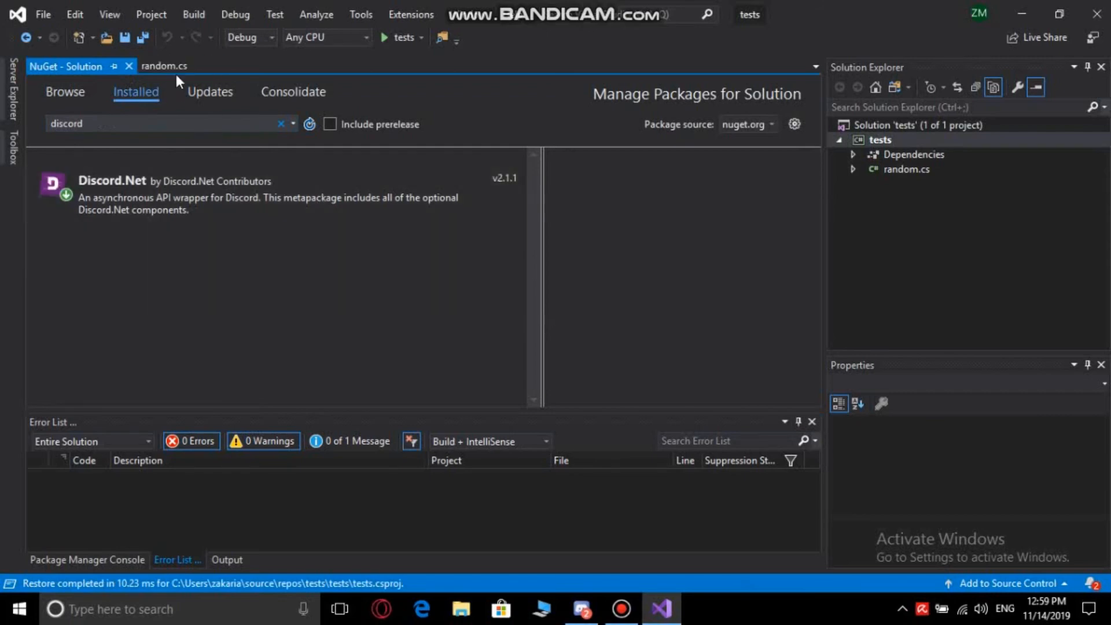
{"action": "left_click", "coordinate": [164, 66]}
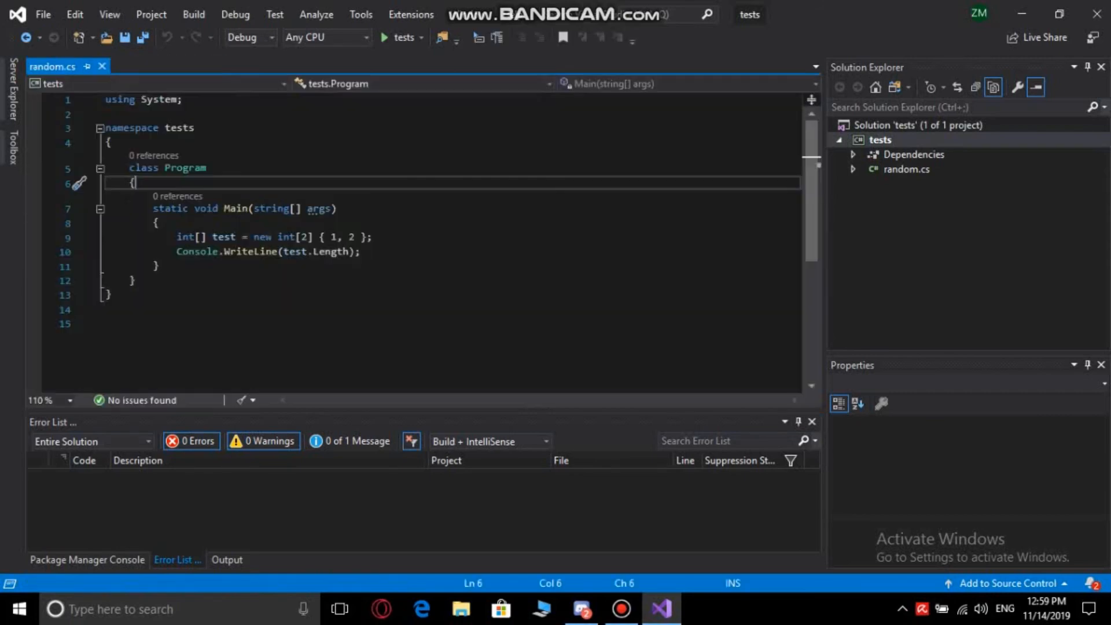
Add a 'using Discord;' line below 'using System;' in random.cs
{"action": "left_click", "coordinate": [210, 102]}
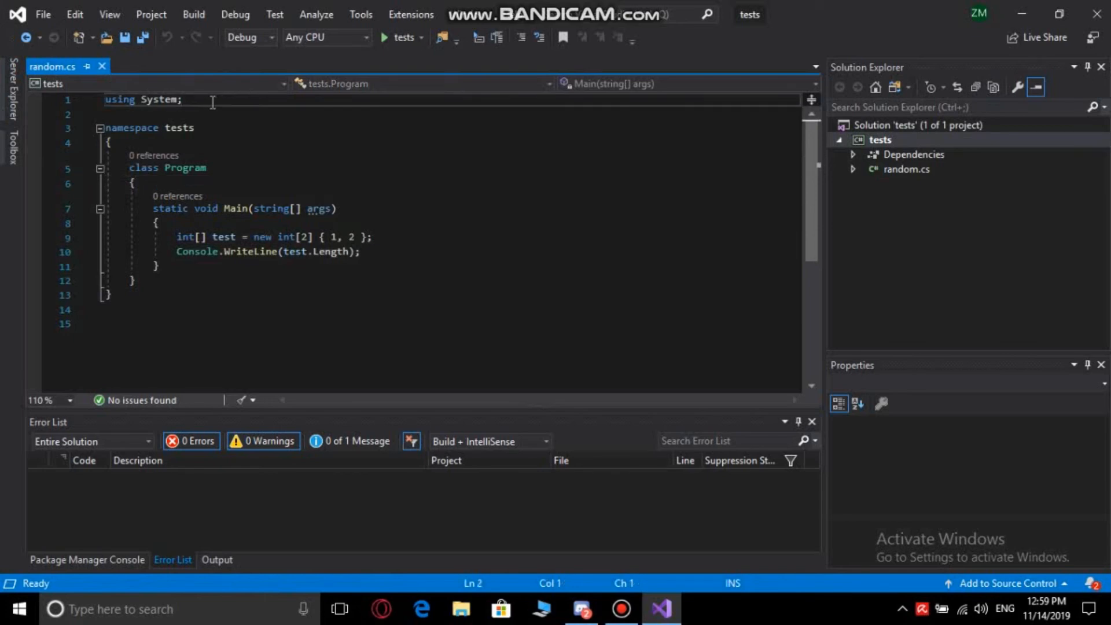
{"action": "type", "text": "usig"}
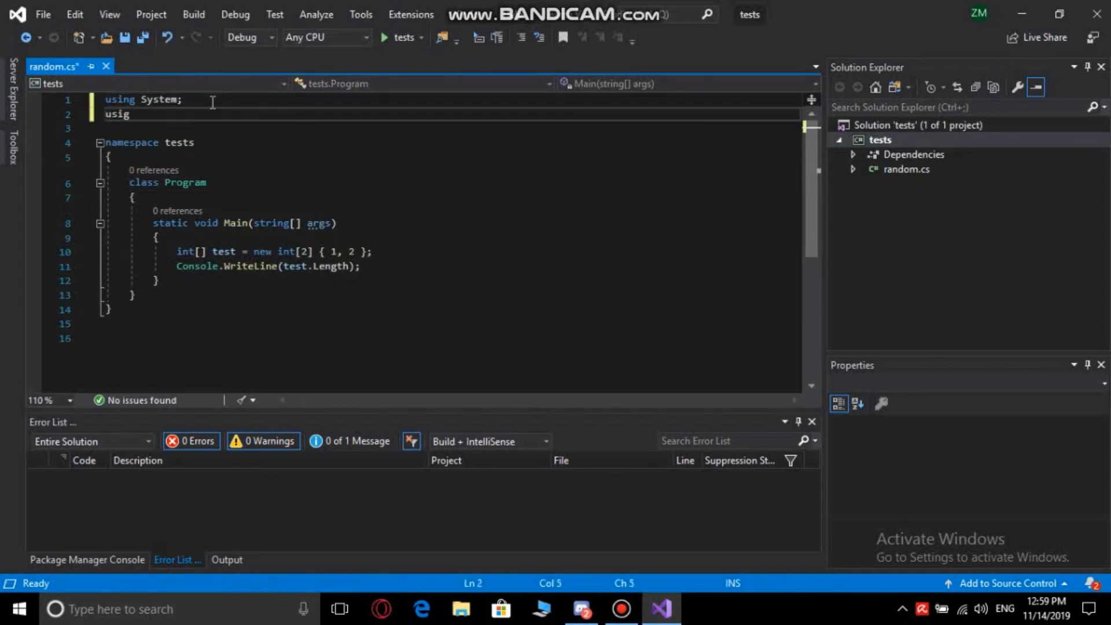
{"action": "type", "text": "ng dis"}
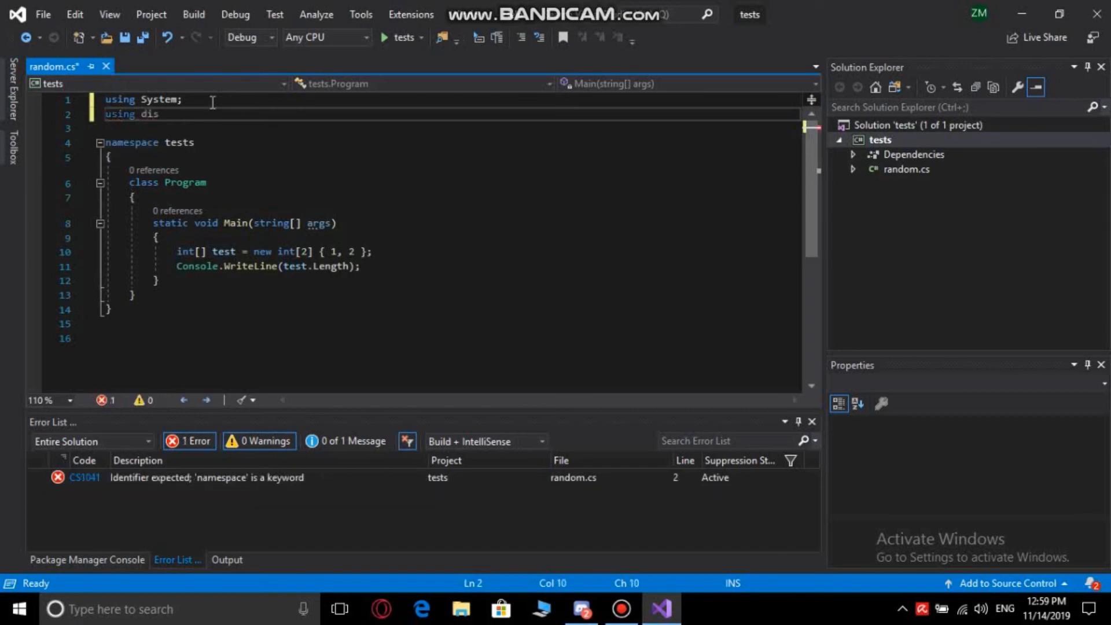
{"action": "type", "text": "cord;"}
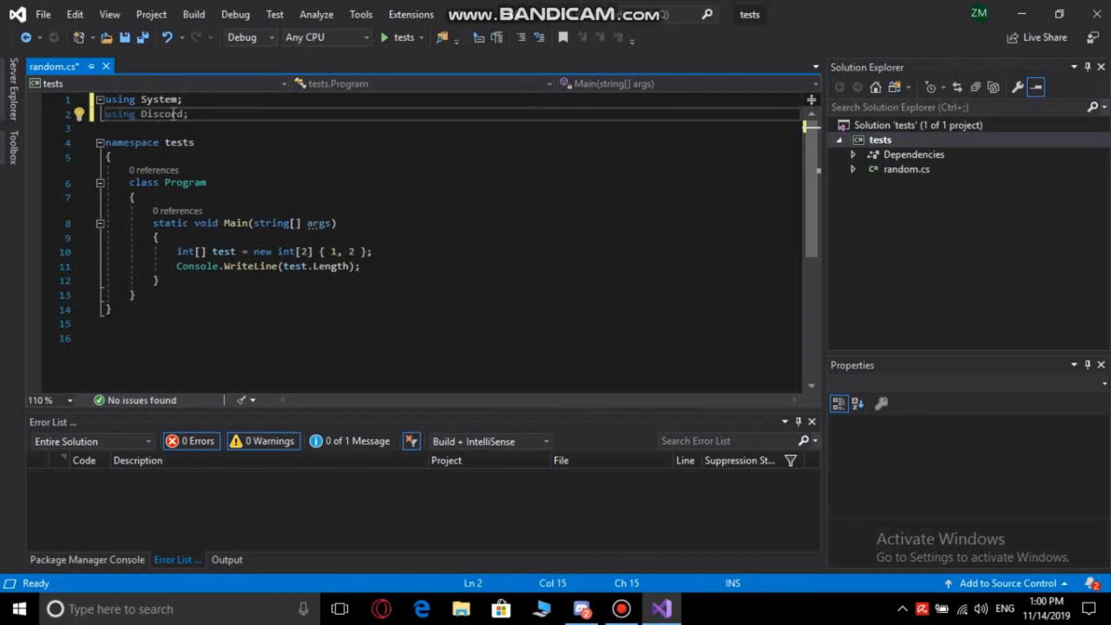
{"action": "mouse_move", "coordinate": [187, 140]}
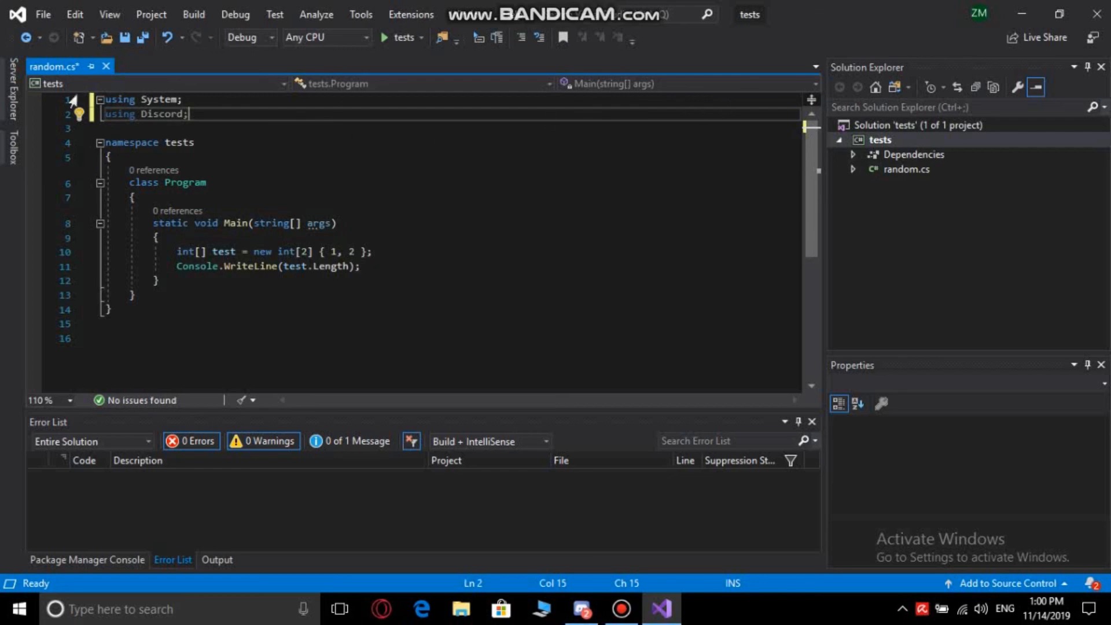
{"action": "mouse_move", "coordinate": [424, 165]}
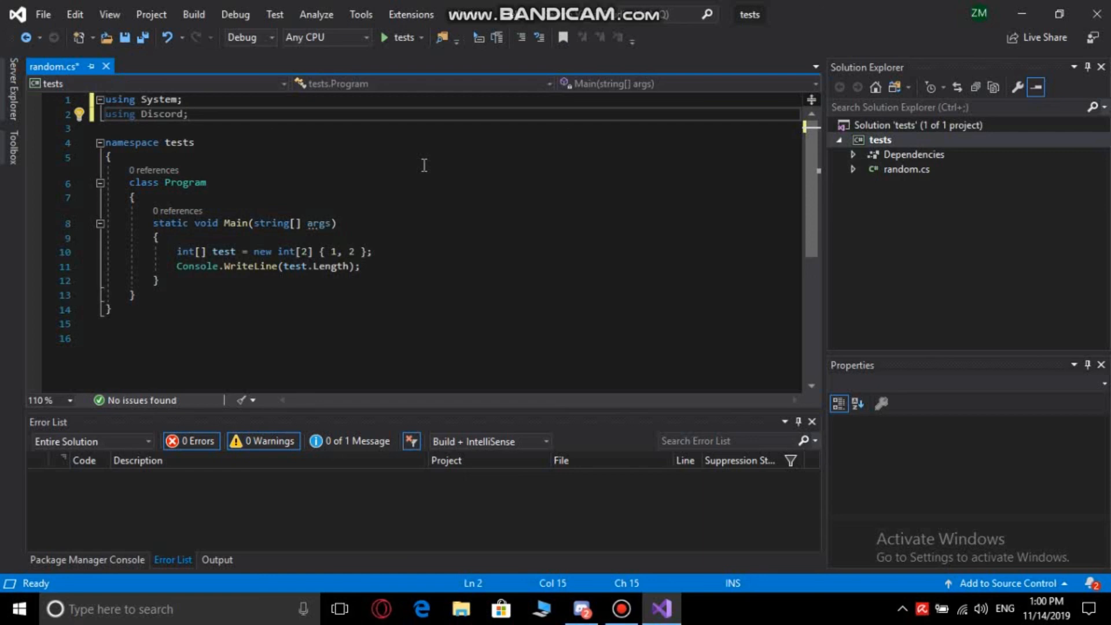
{"action": "mouse_move", "coordinate": [423, 165]}
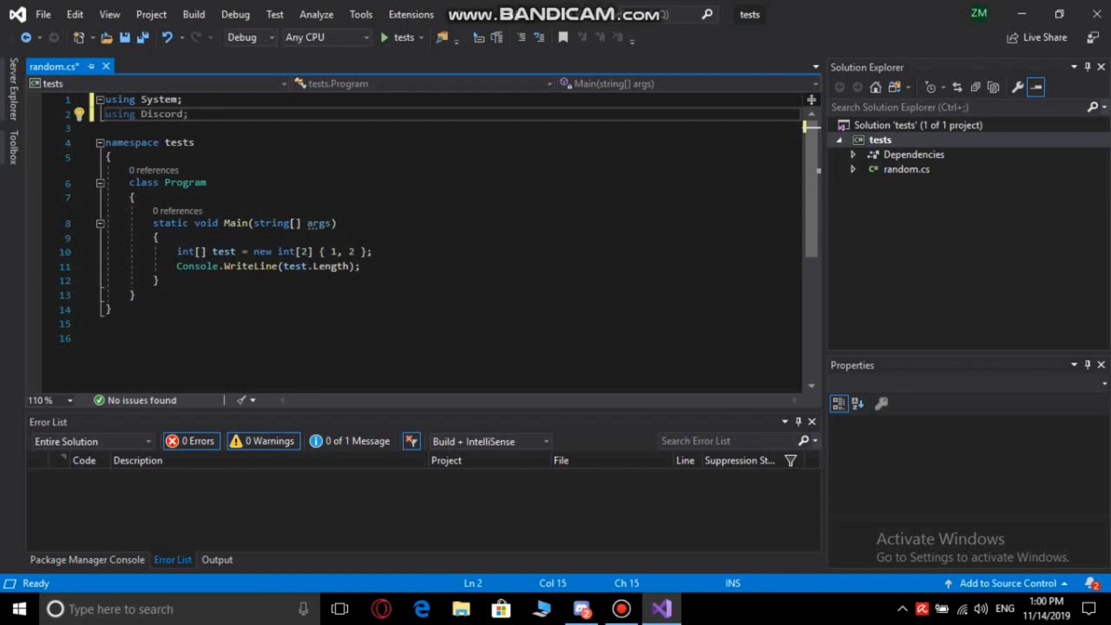